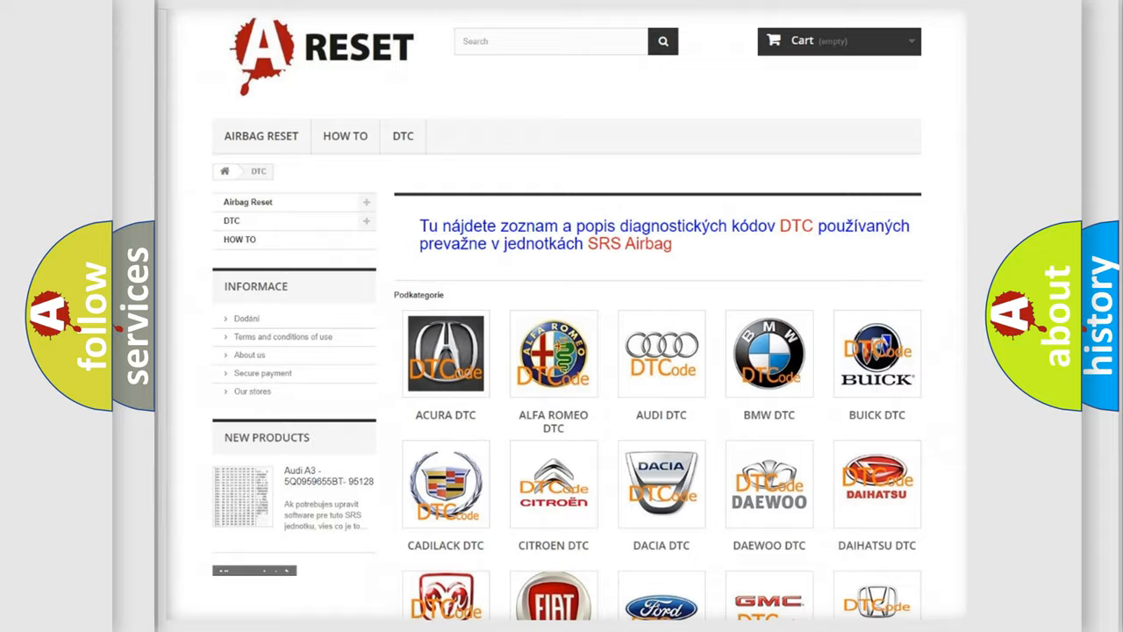
- Scroll the DTC car-make grid down until the Saturn DTC logo is visible
scroll("down", 3)
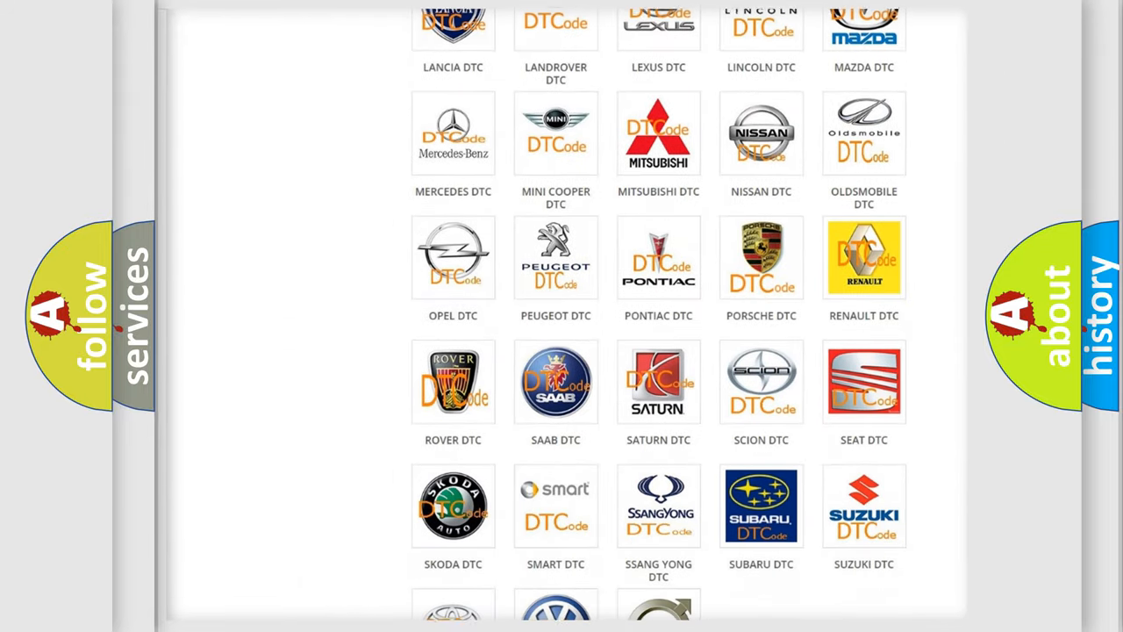
scroll("down", 3)
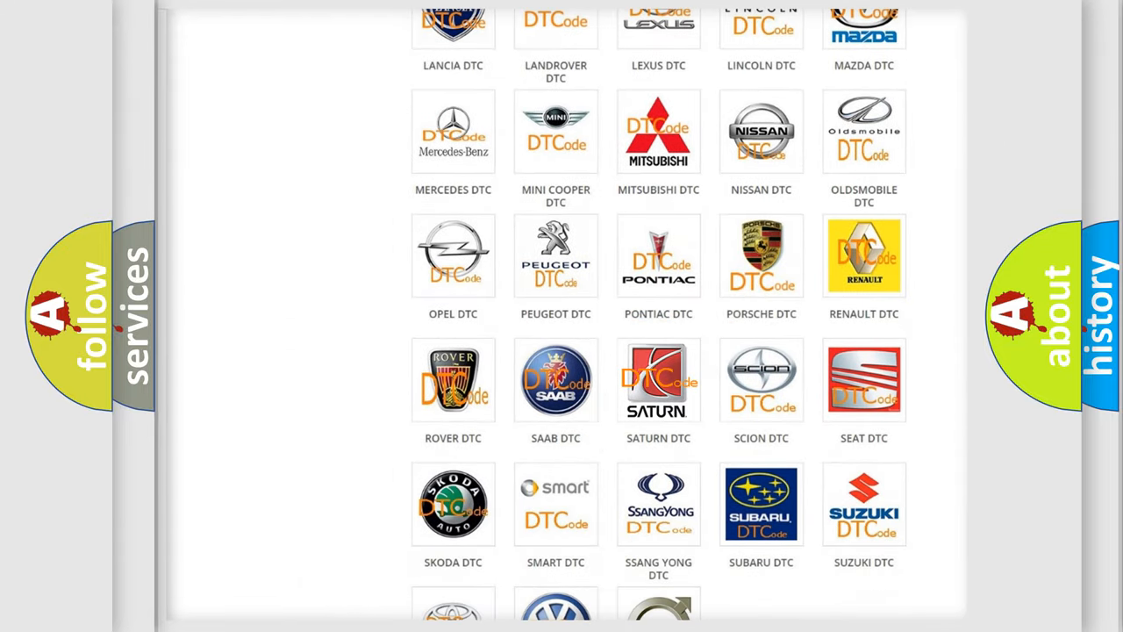
- Open the Saturn DTC code list and scroll to code B0423:61
left_click(658, 380)
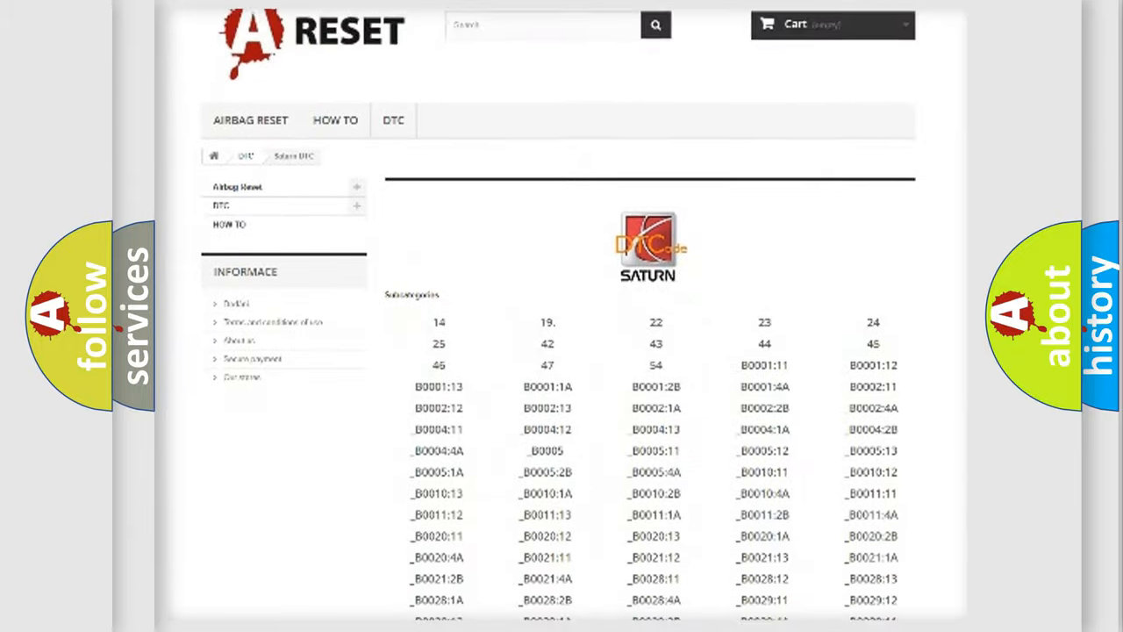
scroll("down", 3)
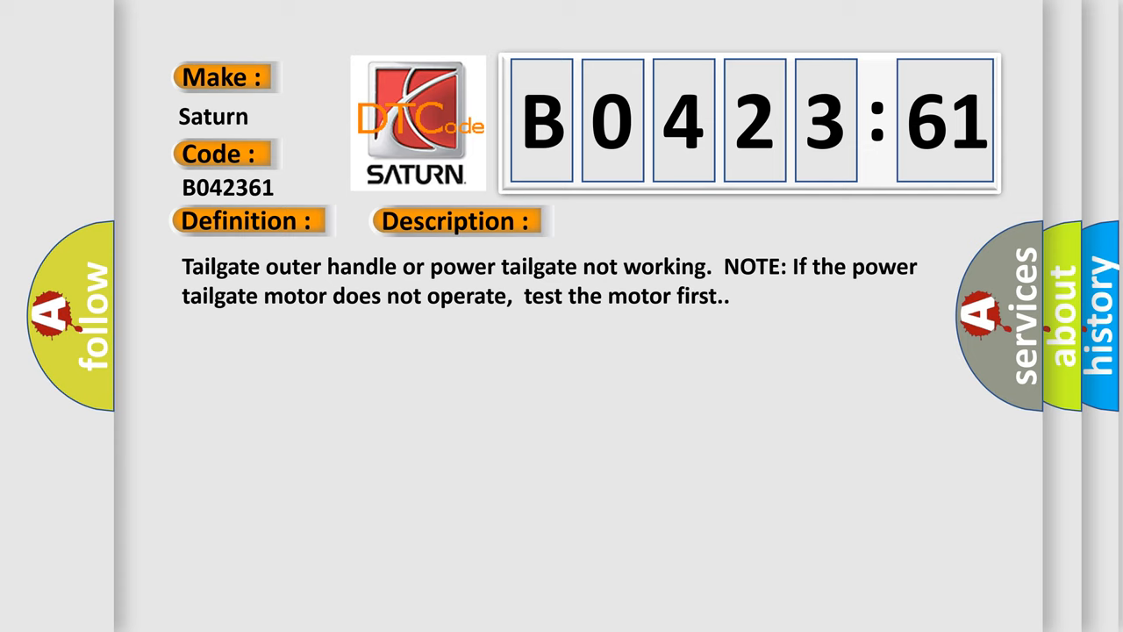
- Switch the B0423:61 card to its Cause text about loose connections and shorts
left_click(645, 221)
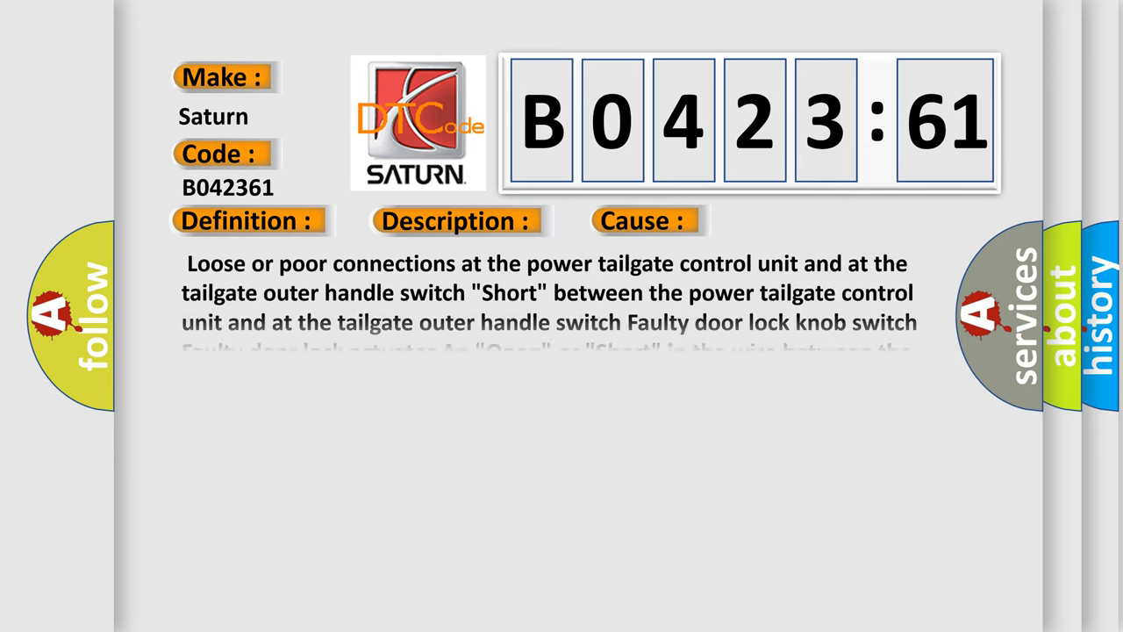